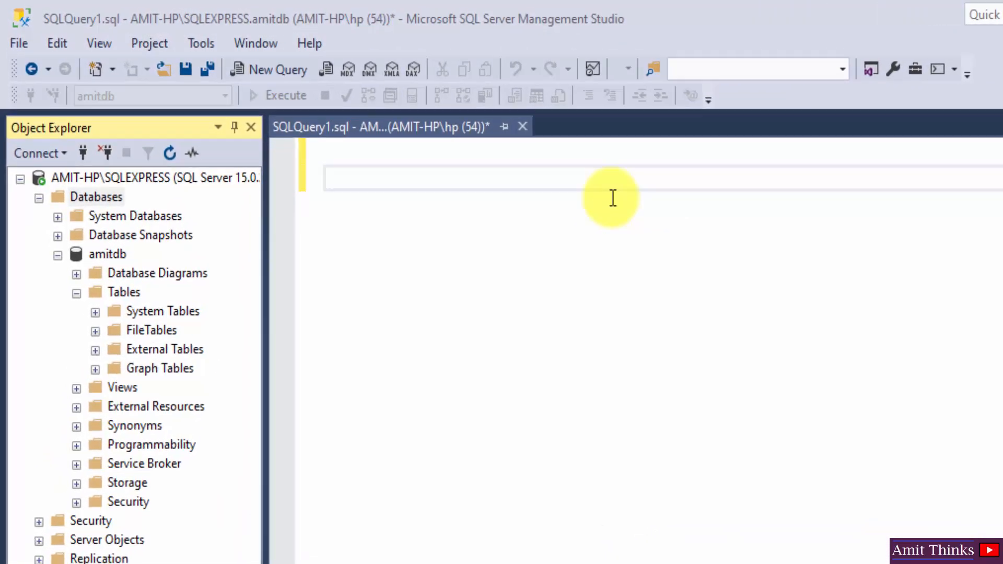
Step: Start the query script with use amitdb; so it targets the amitdb database
{"action": "left_click", "coordinate": [107, 254]}
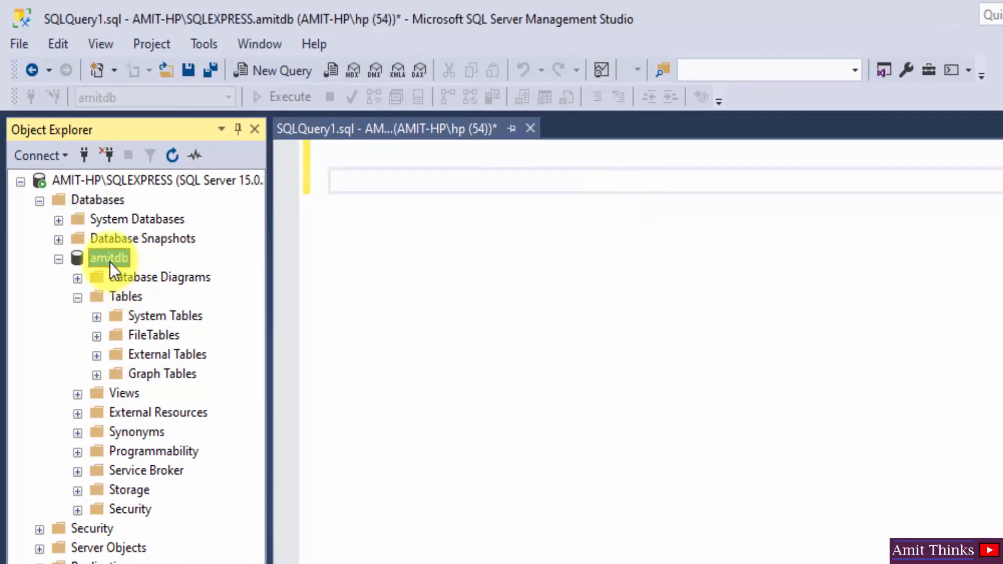
{"action": "left_click", "coordinate": [375, 185]}
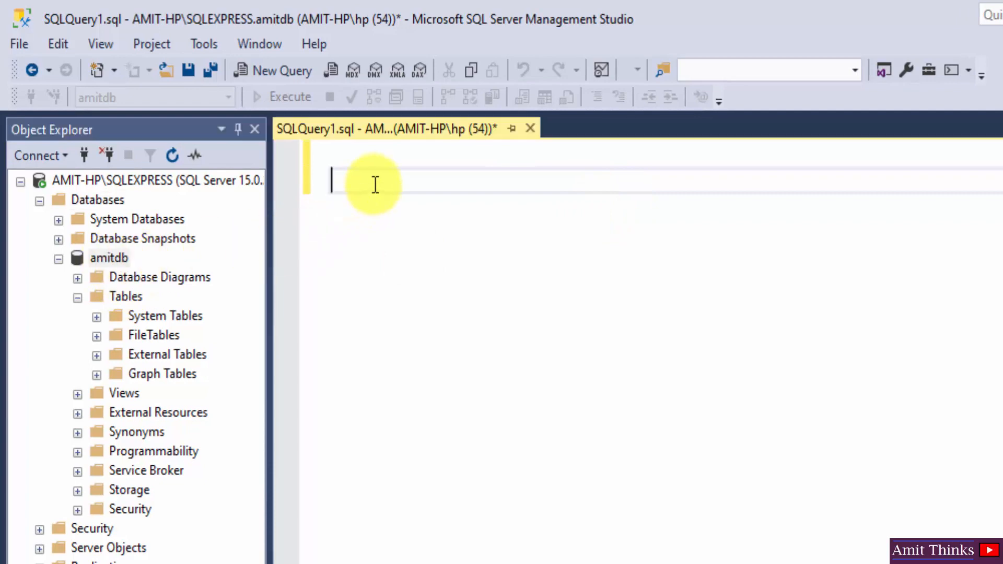
{"action": "type", "text": "use amitdb;"}
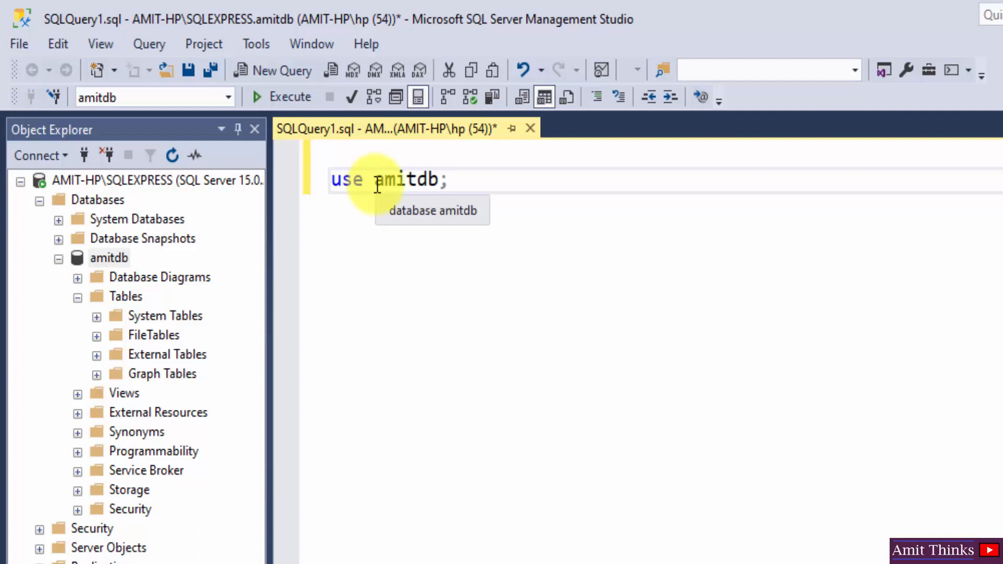
{"action": "triple_click", "coordinate": [387, 179]}
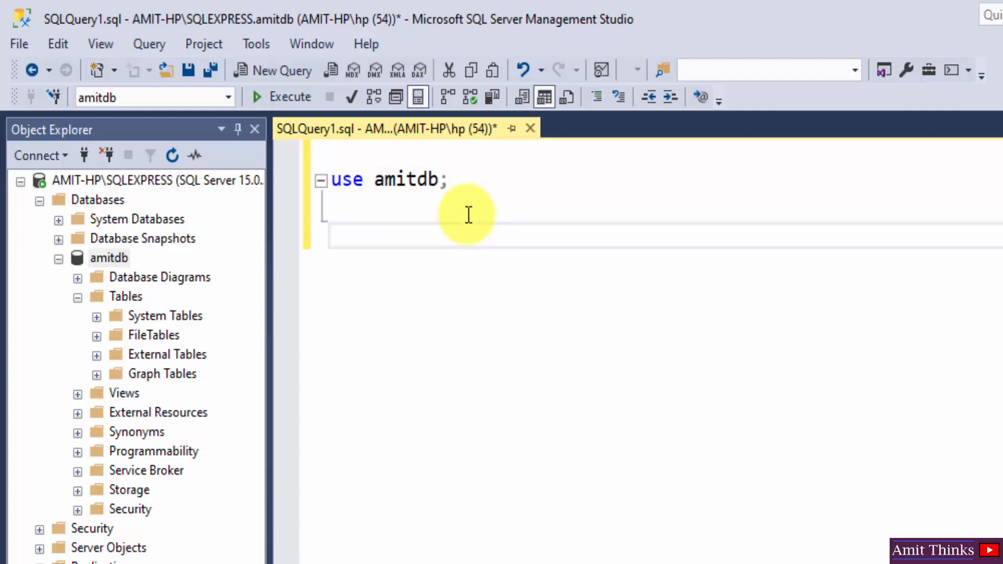
Step: Add a create table Employee statement with an empty body below the use line
{"action": "type", "text": "c"}
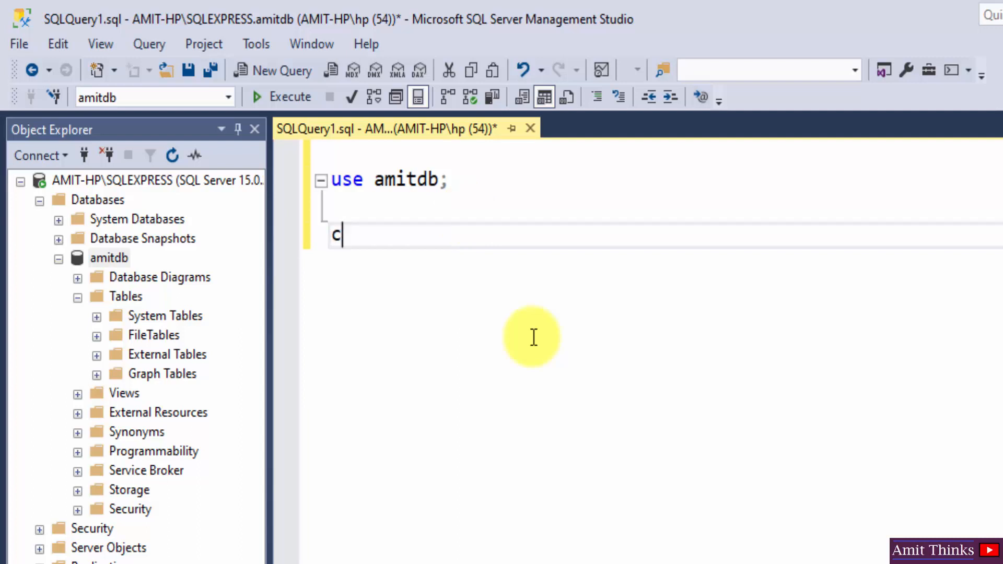
{"action": "type", "text": "reate table"}
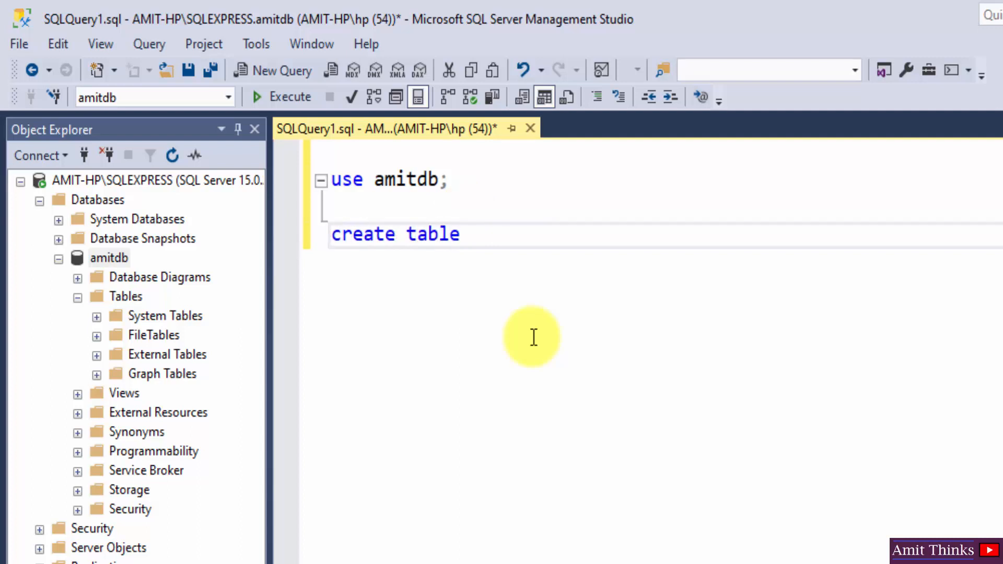
{"action": "type", "text": "Empl"}
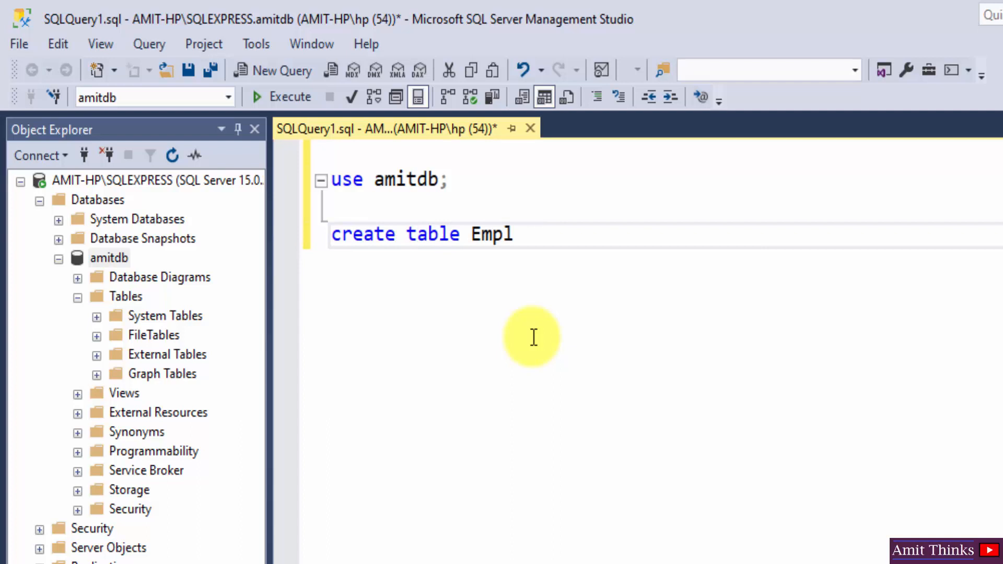
{"action": "type", "text": "oyee {"}
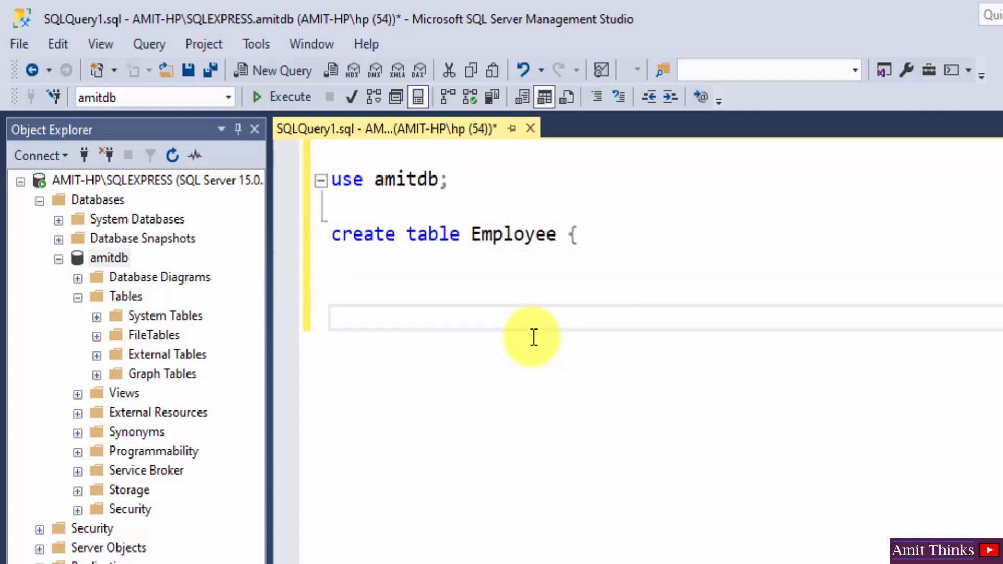
{"action": "type", "text": "}"}
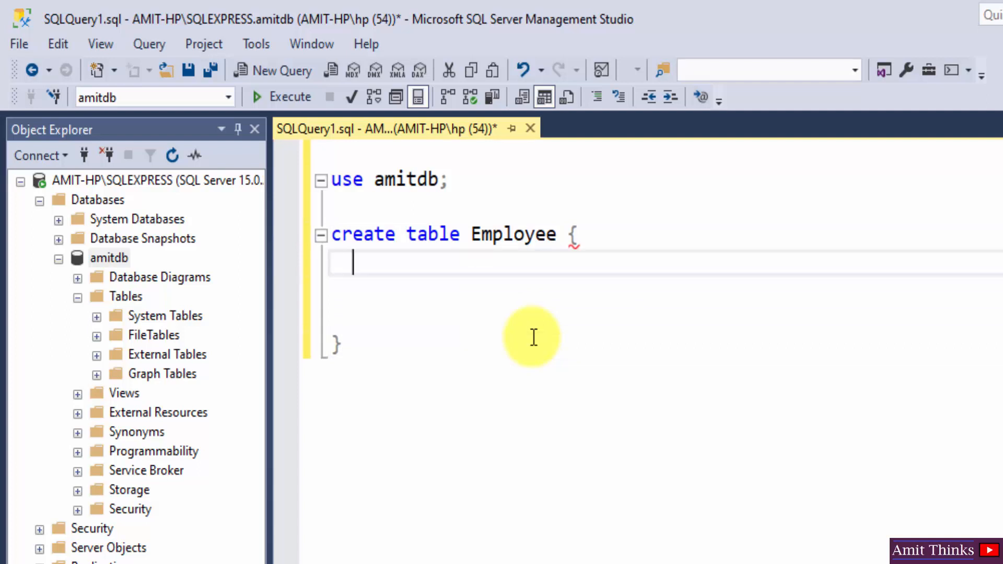
Step: Define ID int and EmpName varchar(255) as NOT NULL columns
{"action": "type", "text": "ID"}
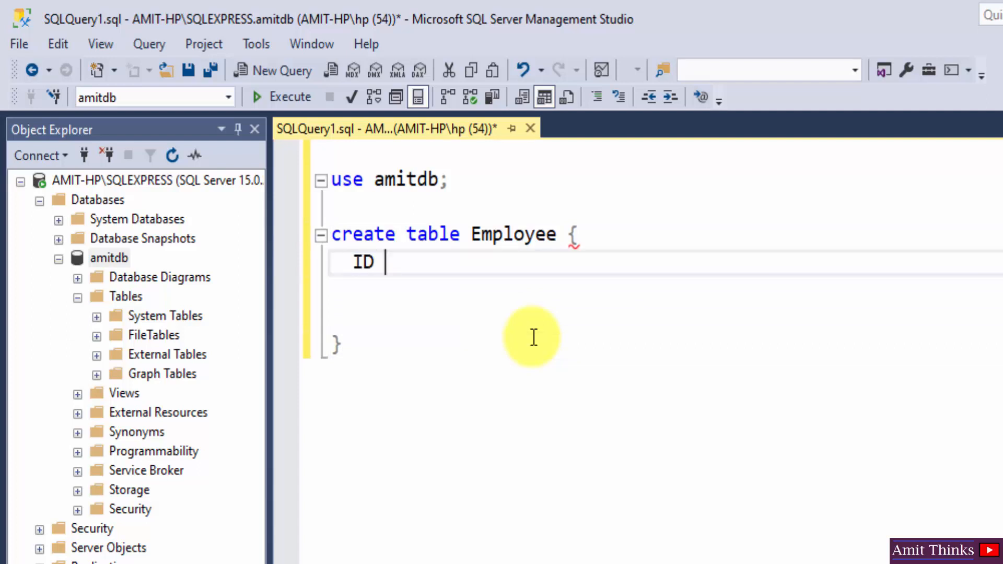
{"action": "type", "text": "int n"}
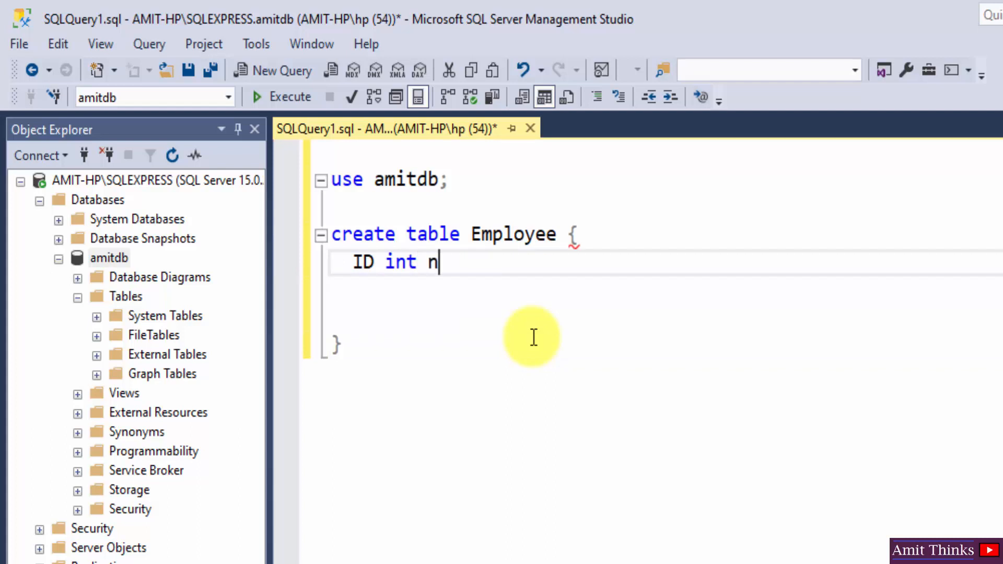
{"action": "type", "text": "OT NULL"}
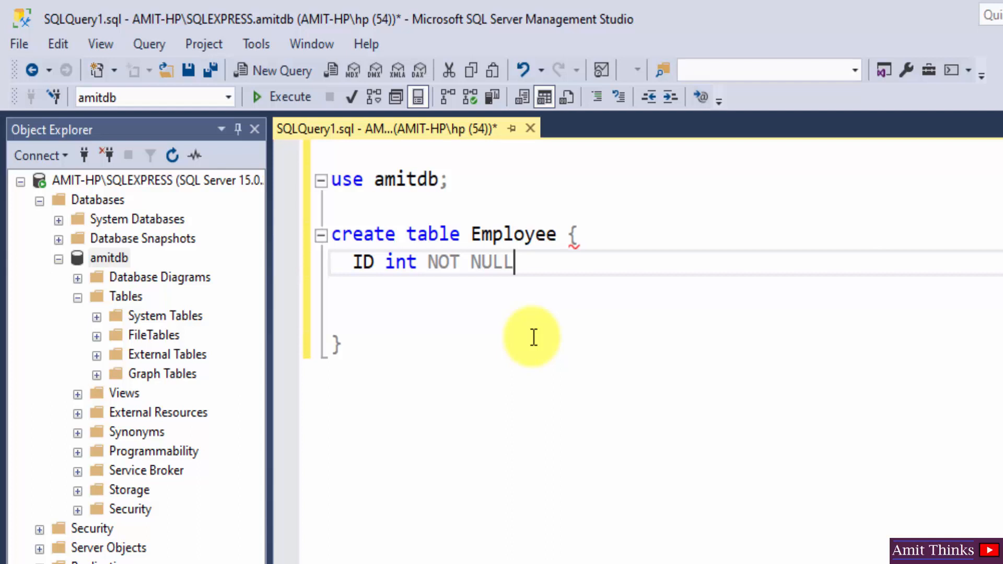
{"action": "type", "text": ","}
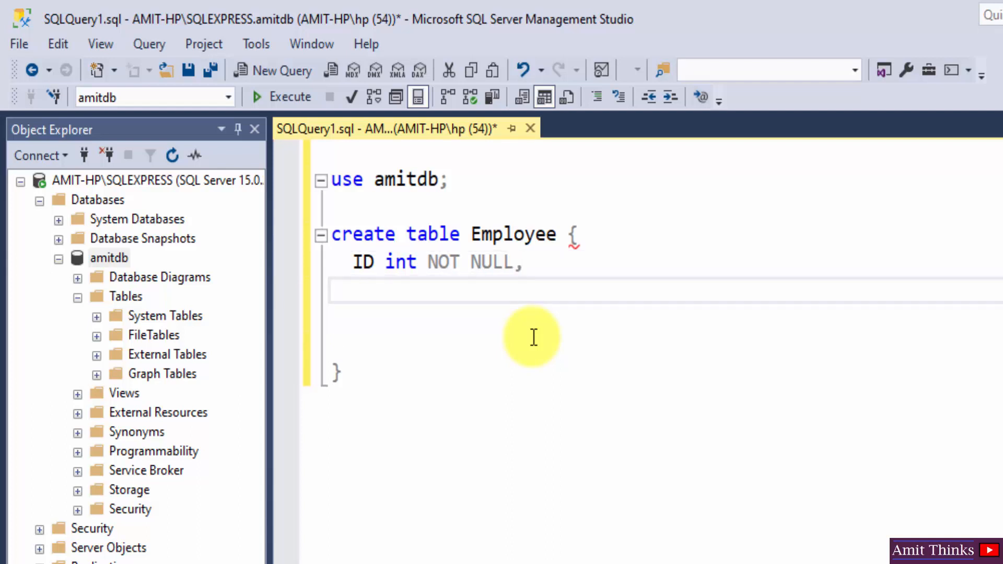
{"action": "type", "text": "EmpName"}
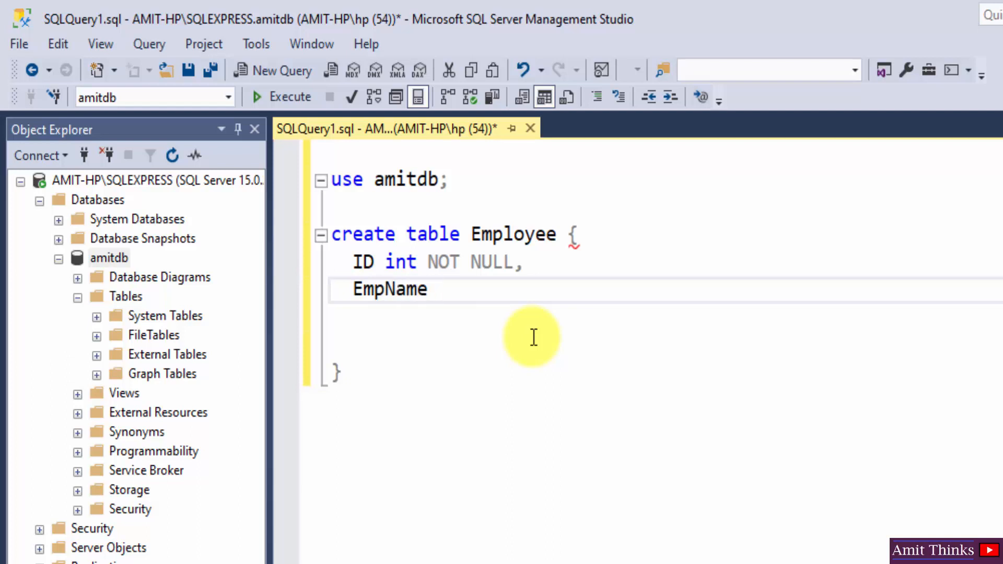
{"action": "type", "text": "varchar("}
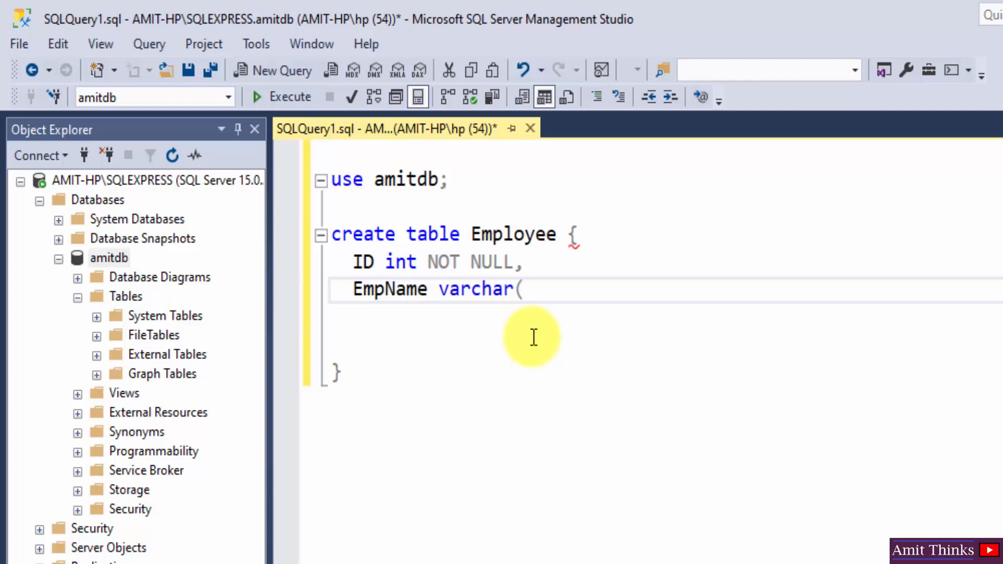
{"action": "type", "text": "255) NOT NULL,"}
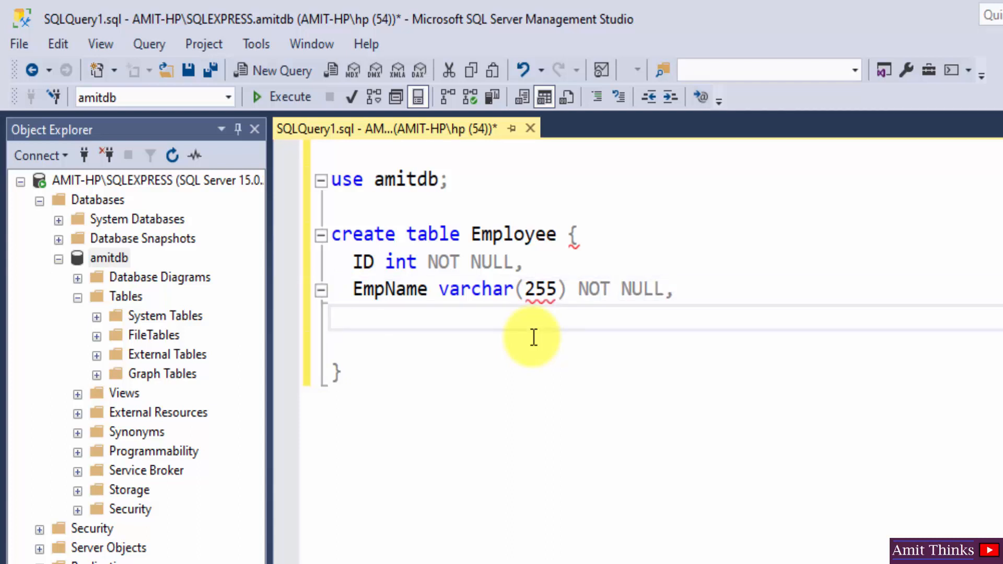
Step: Add City varchar(255) and Salary int columns to the Employee table
{"action": "type", "text": "City"}
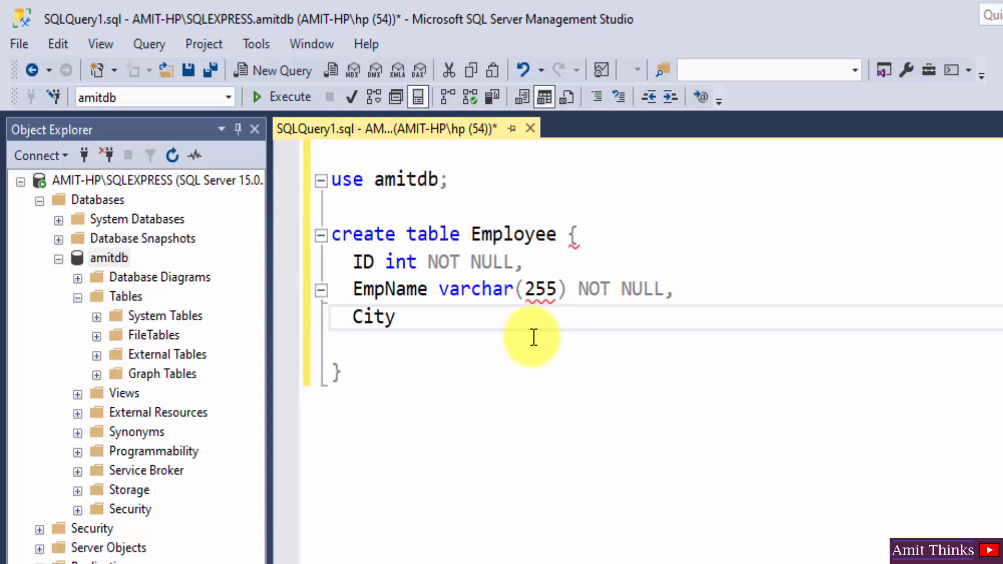
{"action": "type", "text": "varchar(255),"}
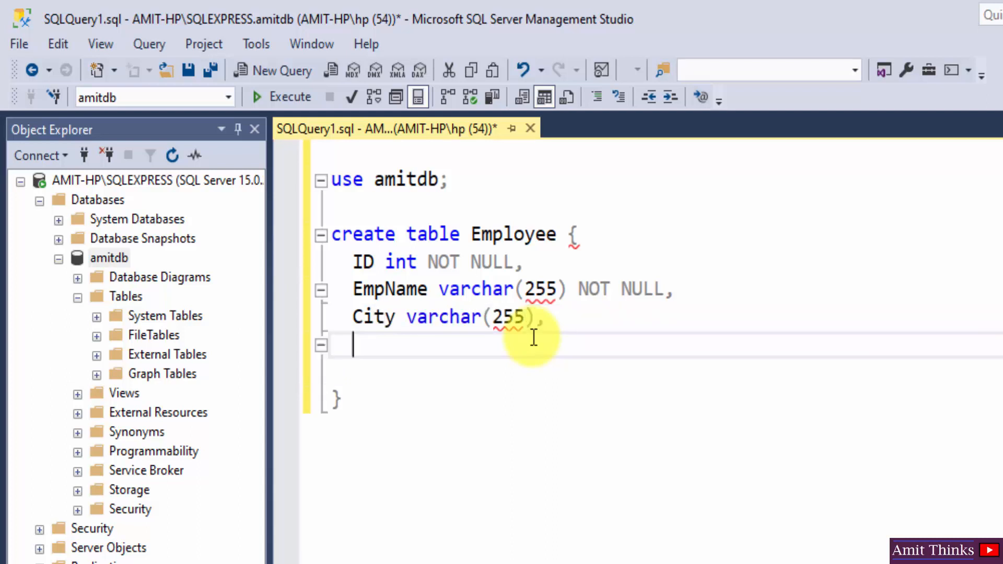
{"action": "type", "text": "Sa"}
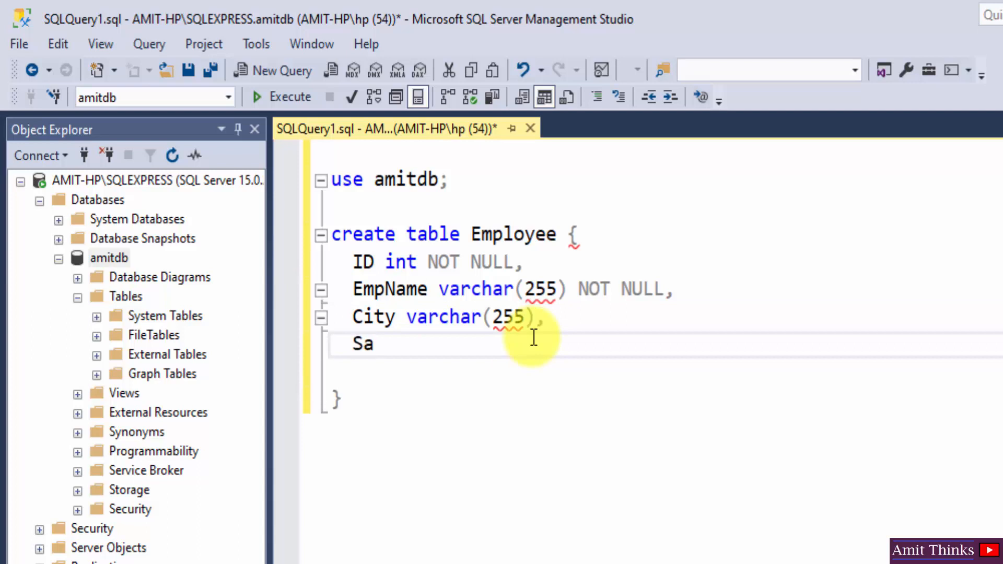
{"action": "type", "text": "lary in"}
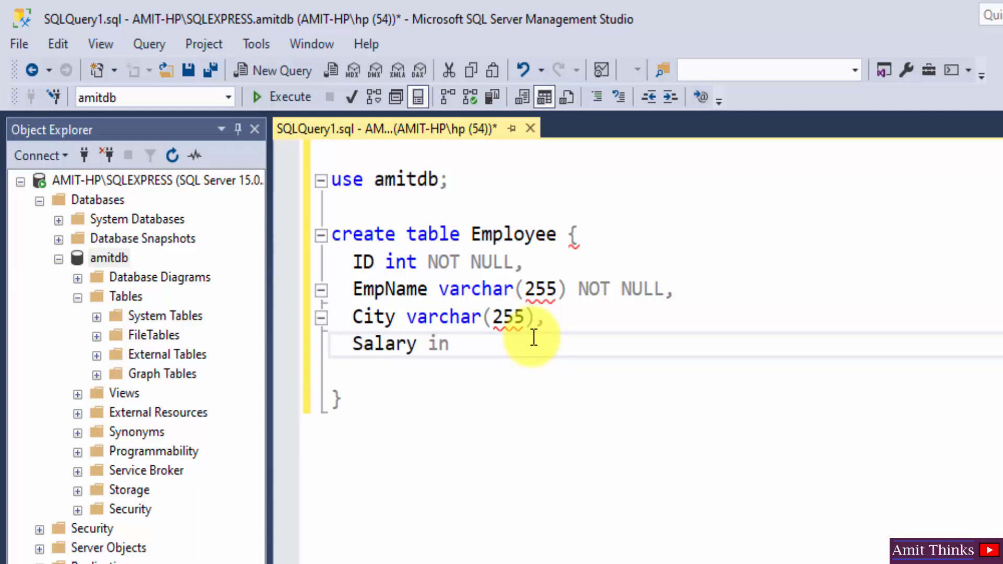
{"action": "type", "text": "t"}
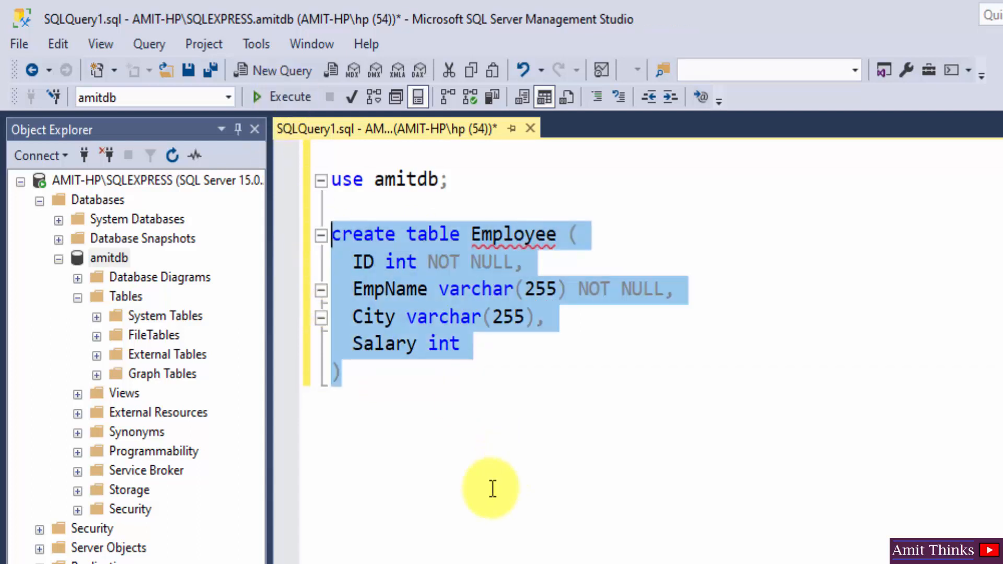
Step: Run the create table Employee statement
{"action": "left_click", "coordinate": [280, 96]}
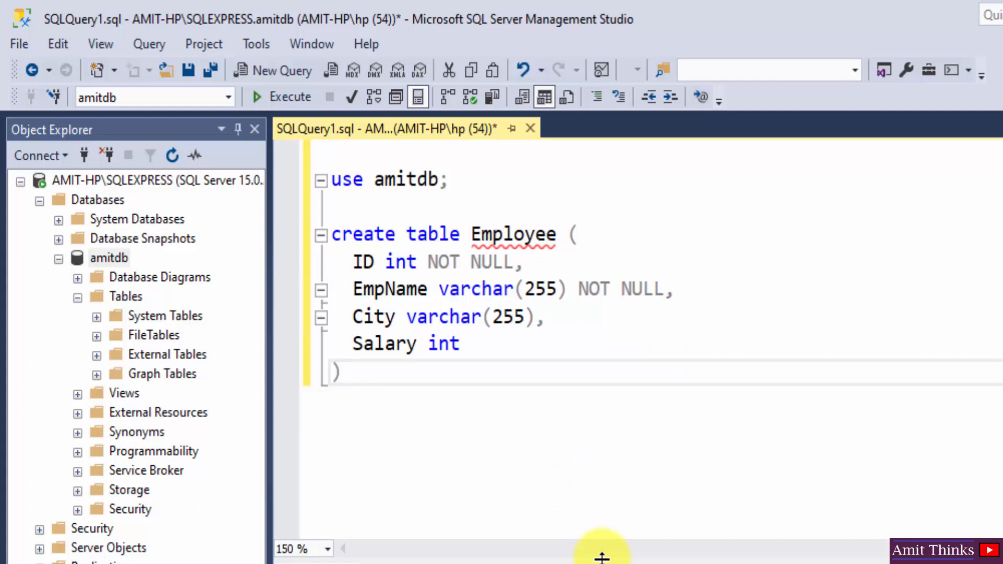
{"action": "mouse_move", "coordinate": [608, 554]}
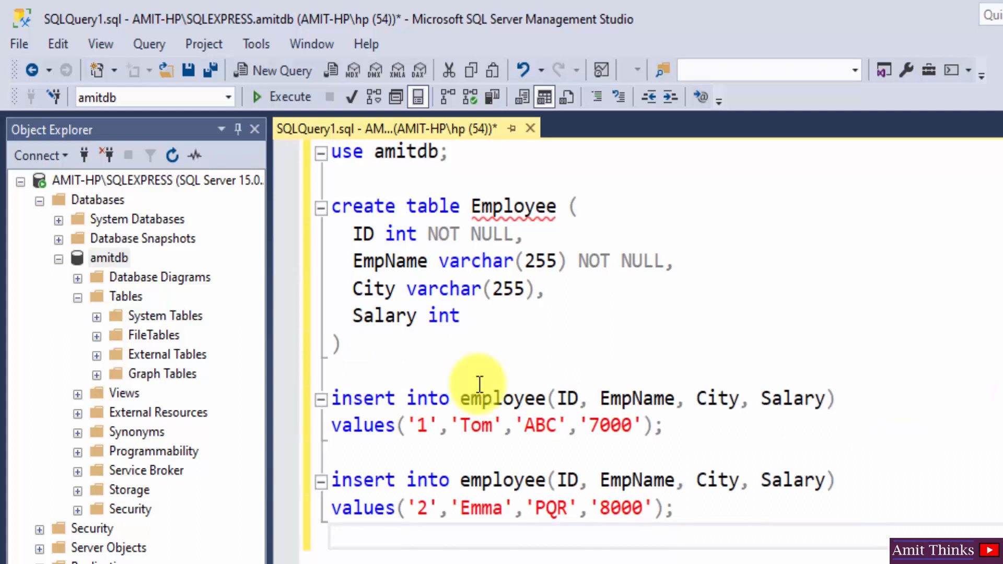
{"action": "mouse_move", "coordinate": [573, 398]}
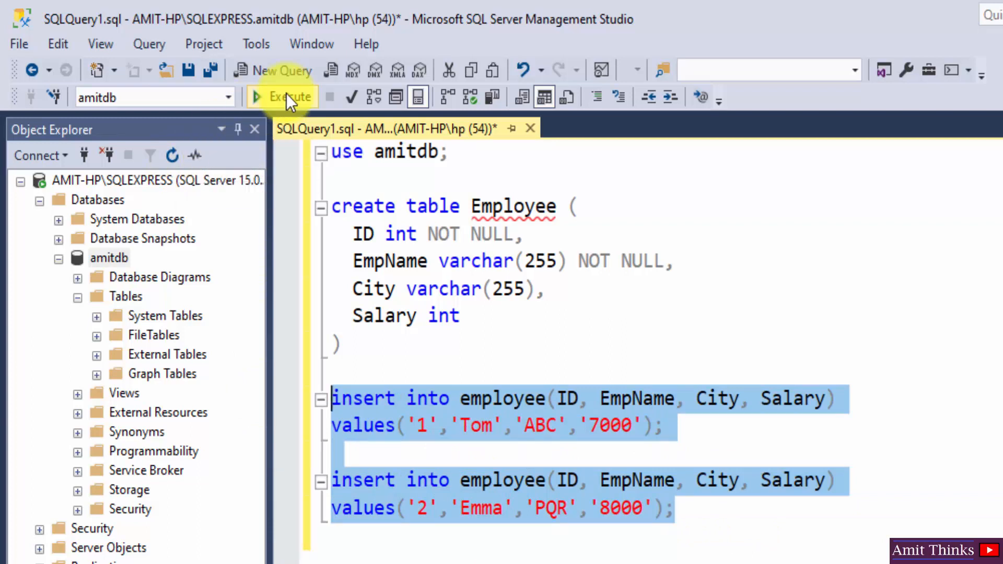
{"action": "mouse_move", "coordinate": [289, 96]}
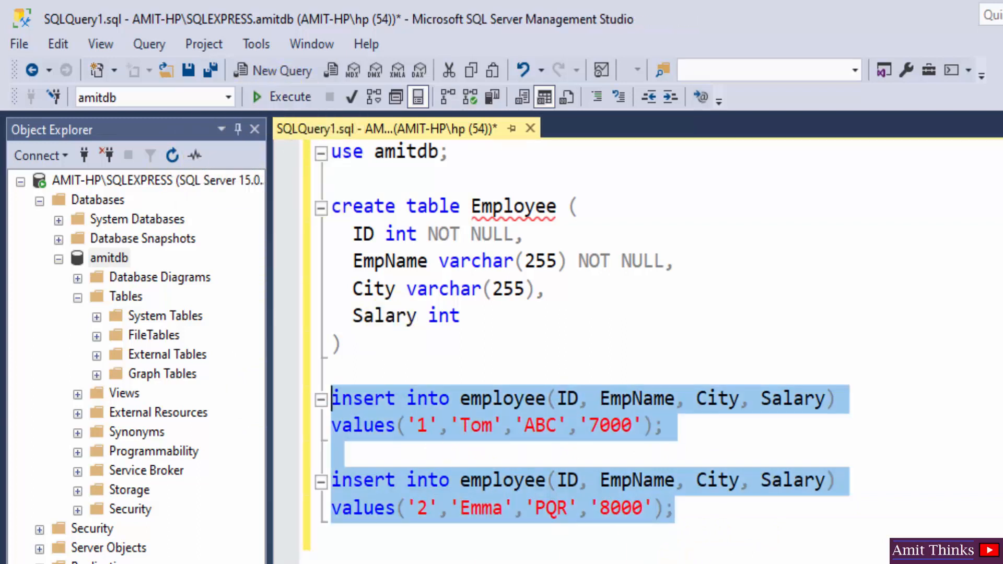
Step: Run the two insert statements into the Employee table
{"action": "left_click", "coordinate": [289, 96]}
{"action": "type", "text": "select * from employee;"}
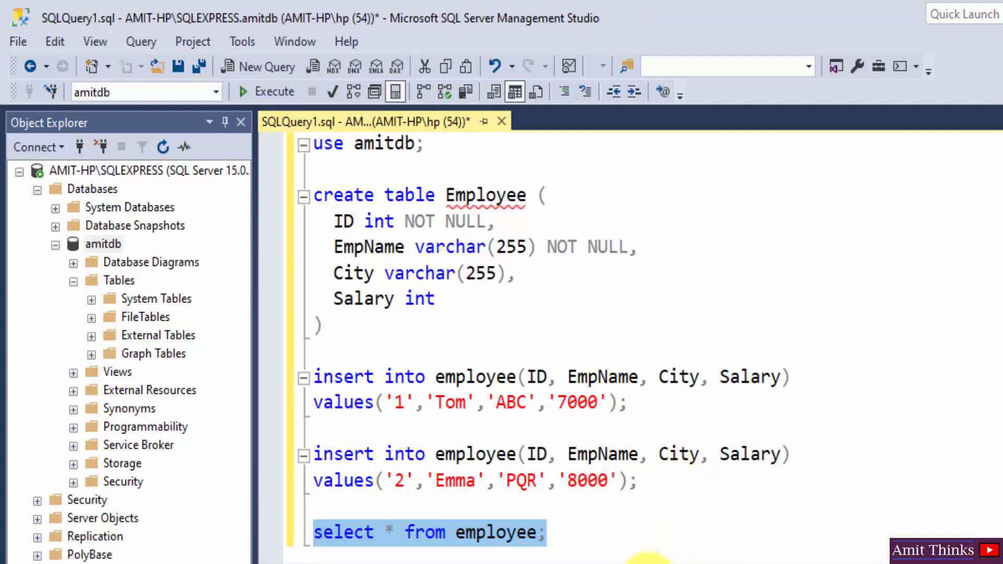
Step: Run the select * from employee query and return to the blank line after the inserts
{"action": "left_click", "coordinate": [243, 91]}
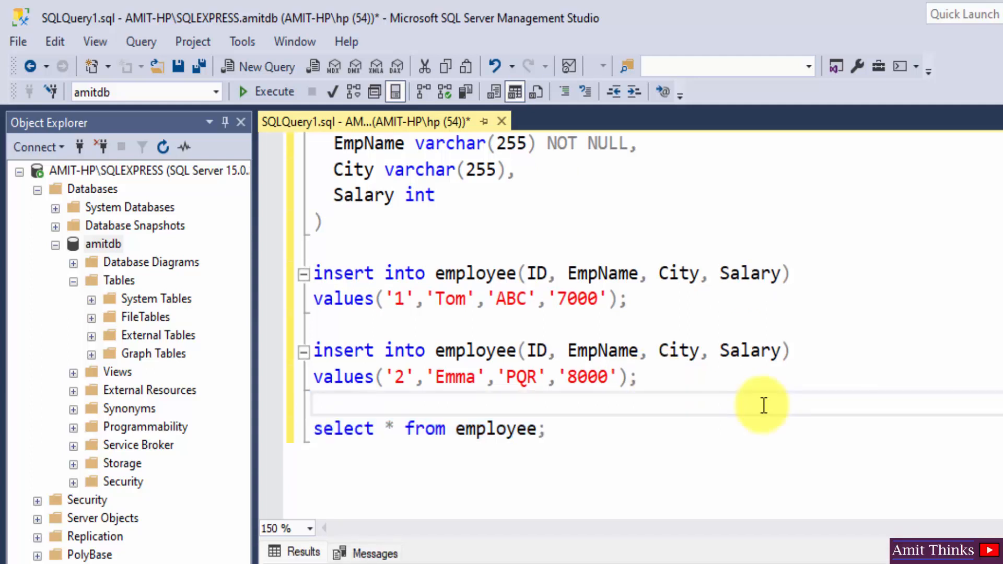
{"action": "left_click", "coordinate": [314, 403]}
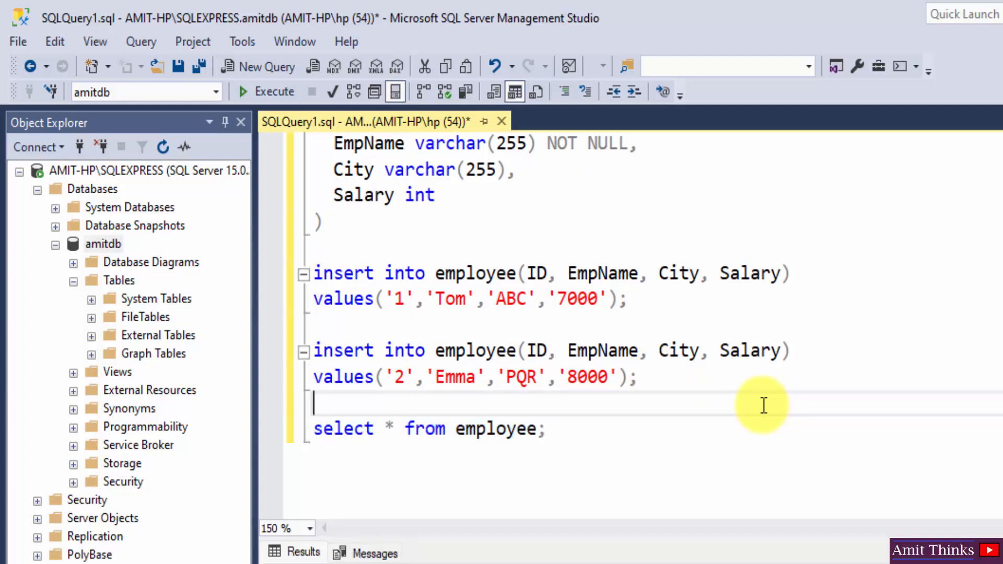